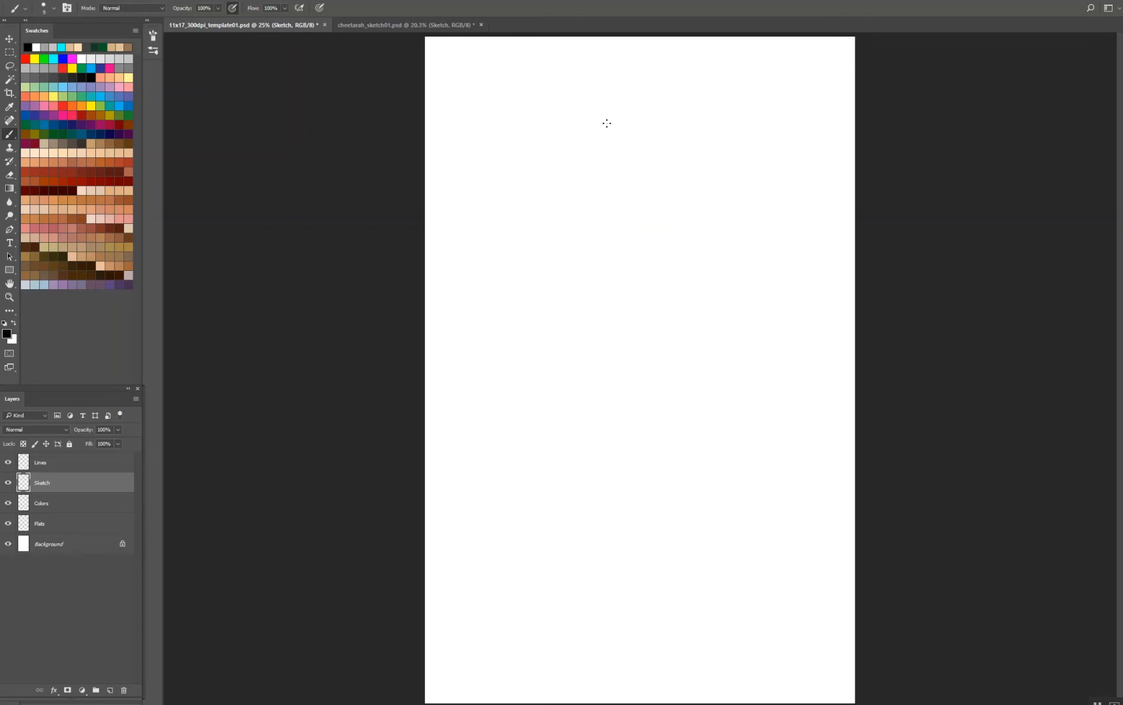
- Brush a gesture figure: head, neck, spine line, torso, hand-on-hip arm, legs, raised arm and feet
{"action": "left_click_drag", "start_coordinate": [600, 100], "coordinate": [617, 172]}
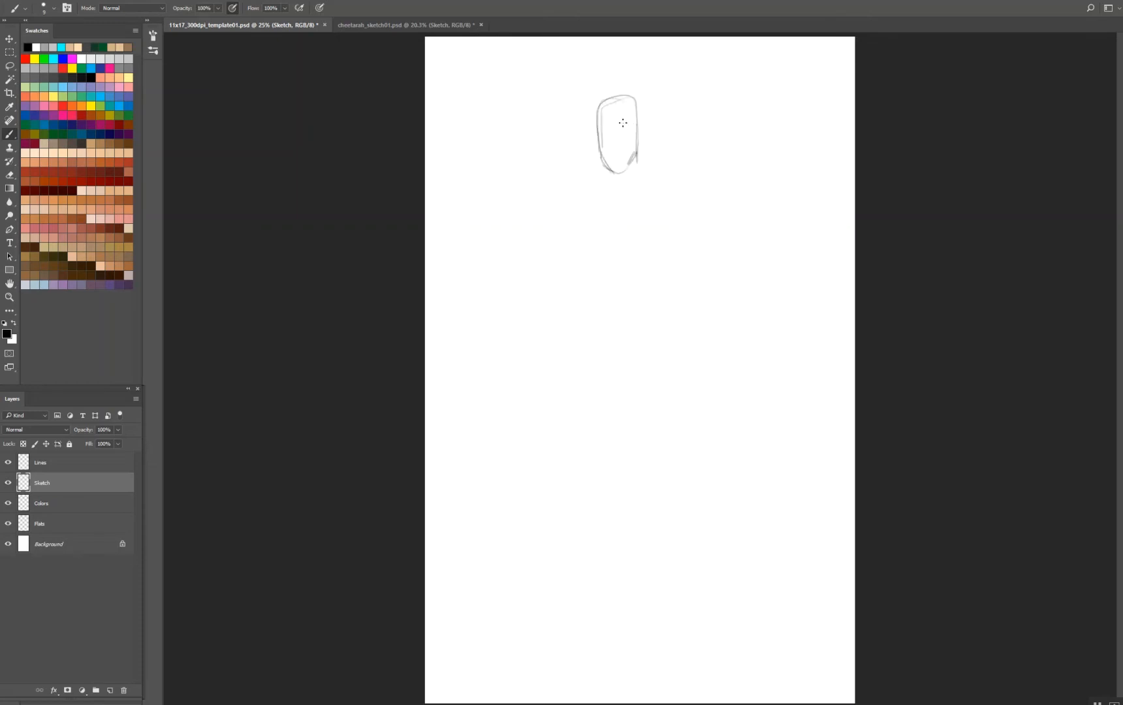
{"action": "left_click_drag", "start_coordinate": [618, 107], "coordinate": [618, 179]}
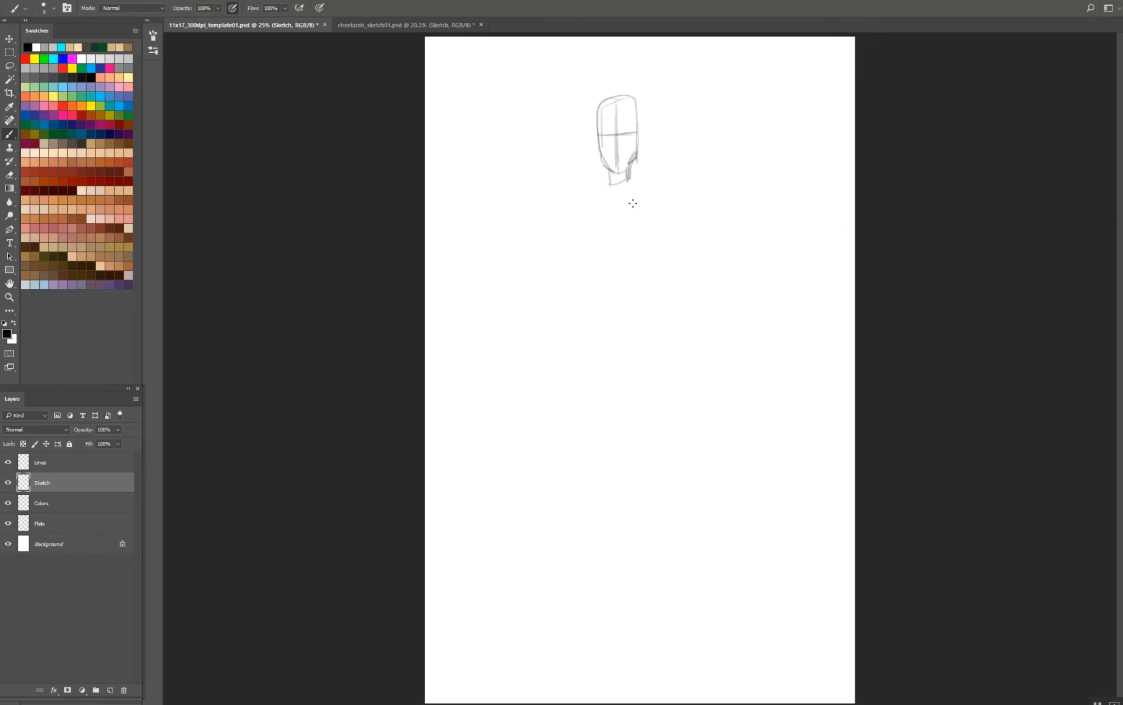
{"action": "left_click_drag", "start_coordinate": [623, 176], "coordinate": [665, 659]}
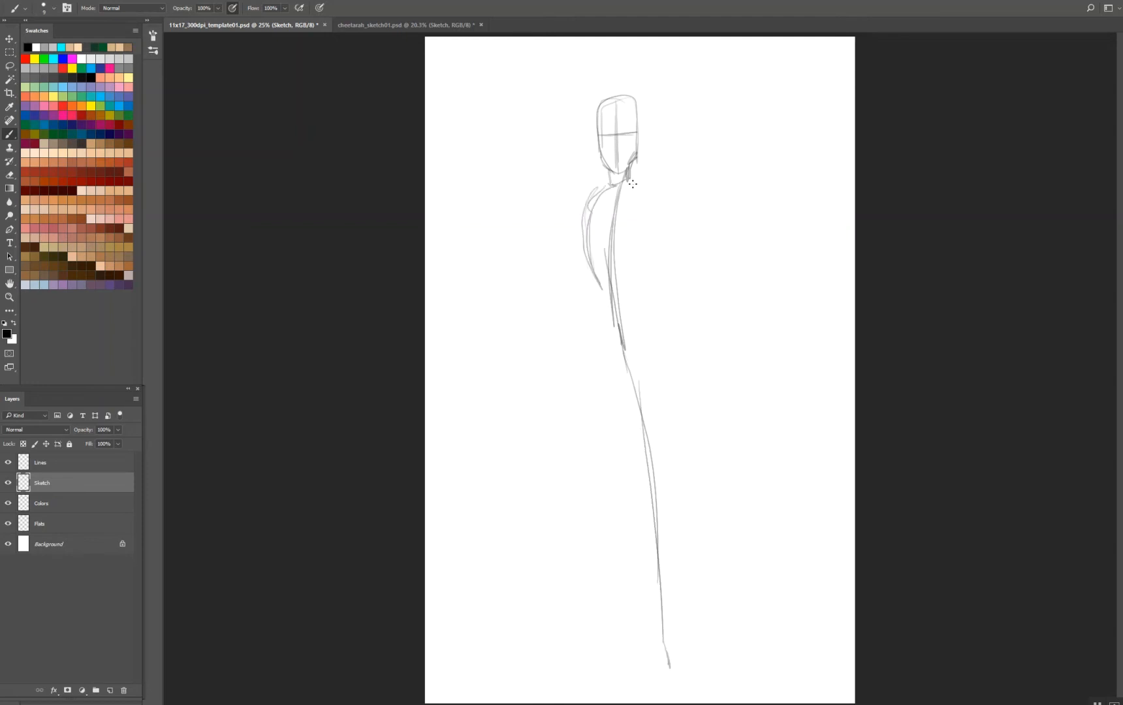
{"action": "left_click_drag", "start_coordinate": [626, 190], "coordinate": [630, 373]}
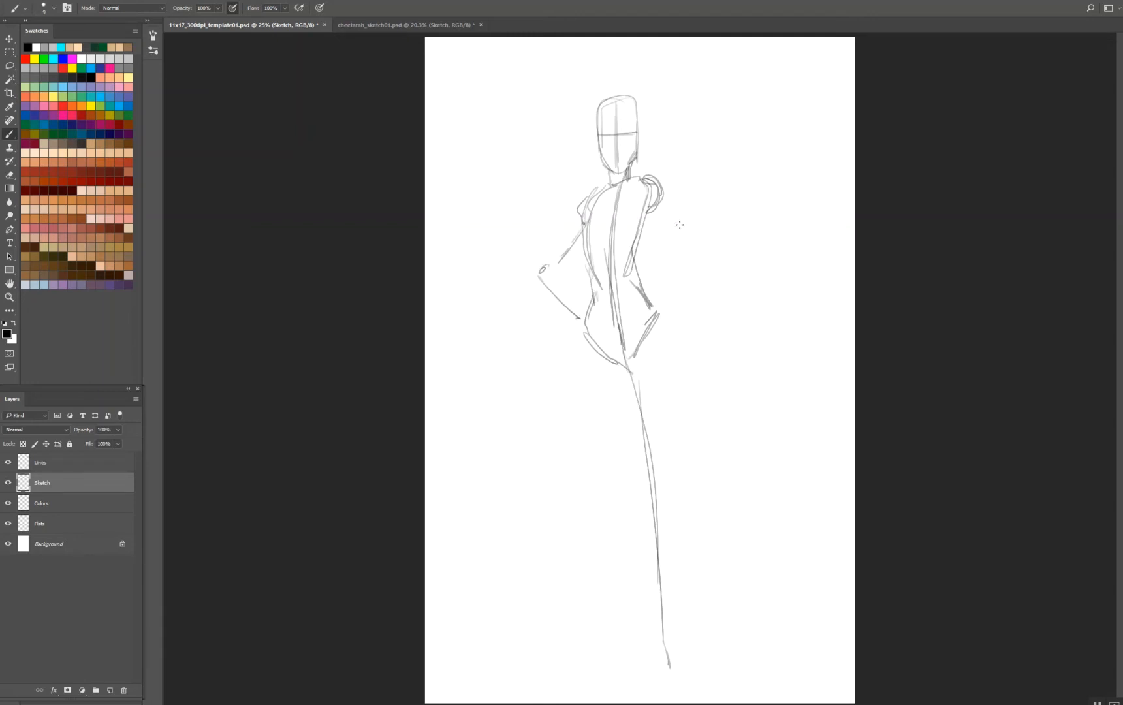
{"action": "left_click_drag", "start_coordinate": [657, 197], "coordinate": [686, 253]}
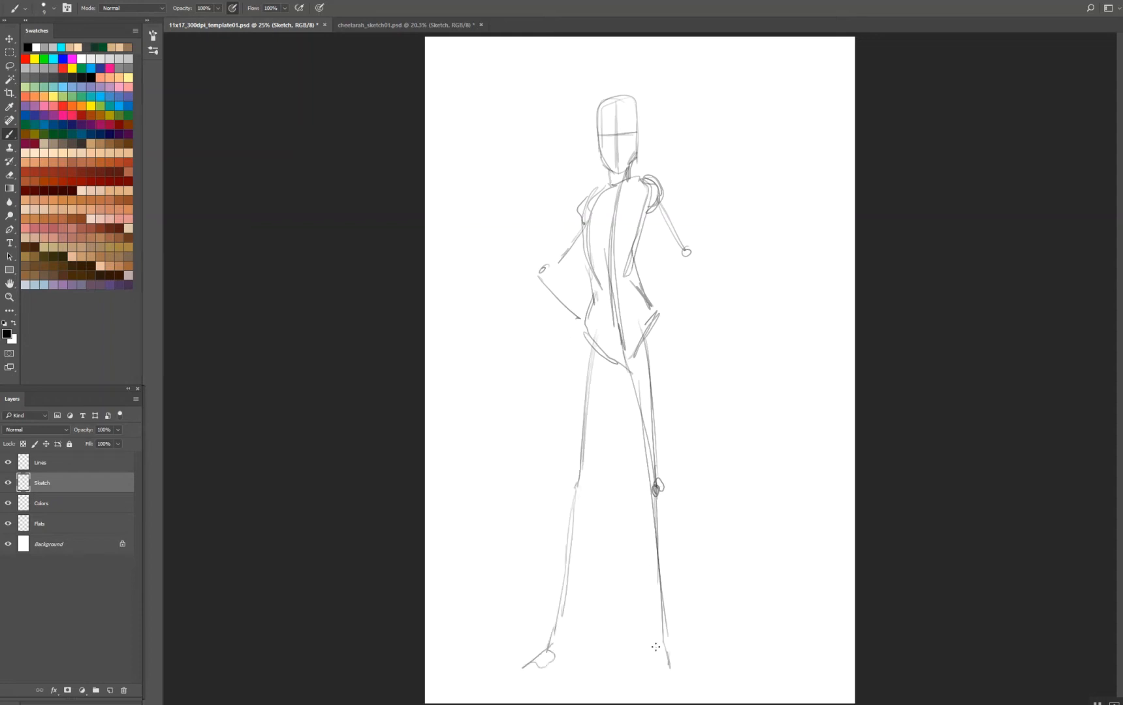
{"action": "left_click_drag", "start_coordinate": [658, 640], "coordinate": [688, 674]}
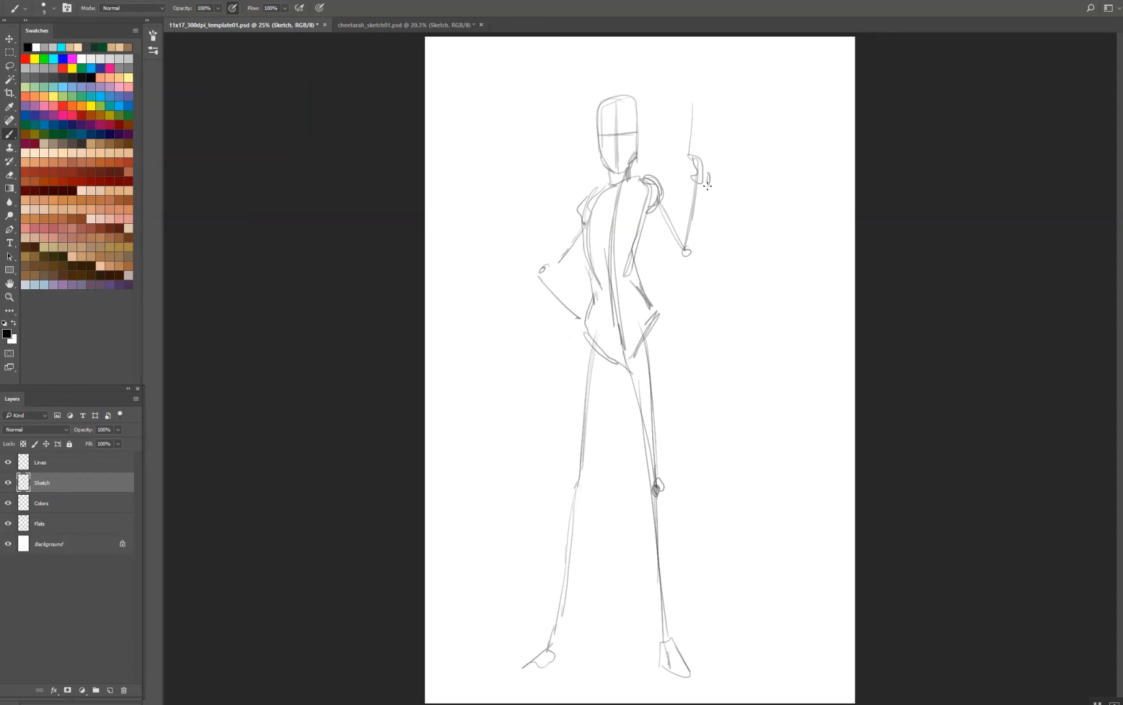
- Zoom in and restate the shoulder and arm lines with firmer strokes
{"action": "scroll", "scroll_direction": "up", "scroll_amount": 3}
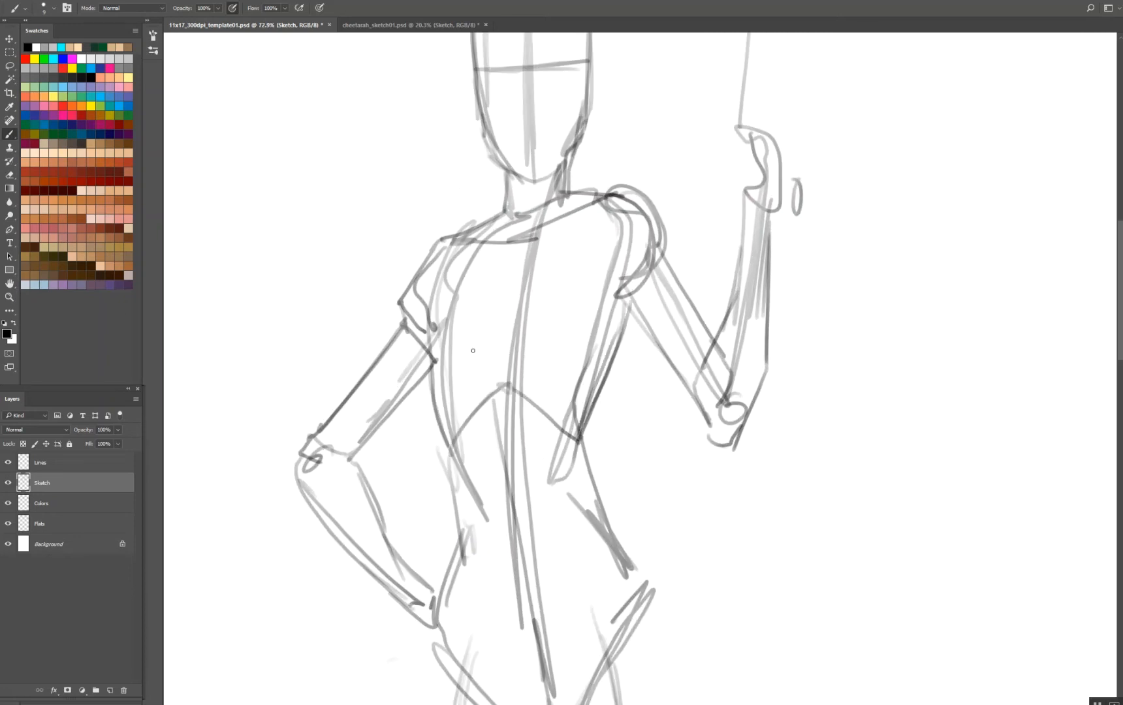
{"action": "left_click_drag", "start_coordinate": [465, 350], "coordinate": [594, 330]}
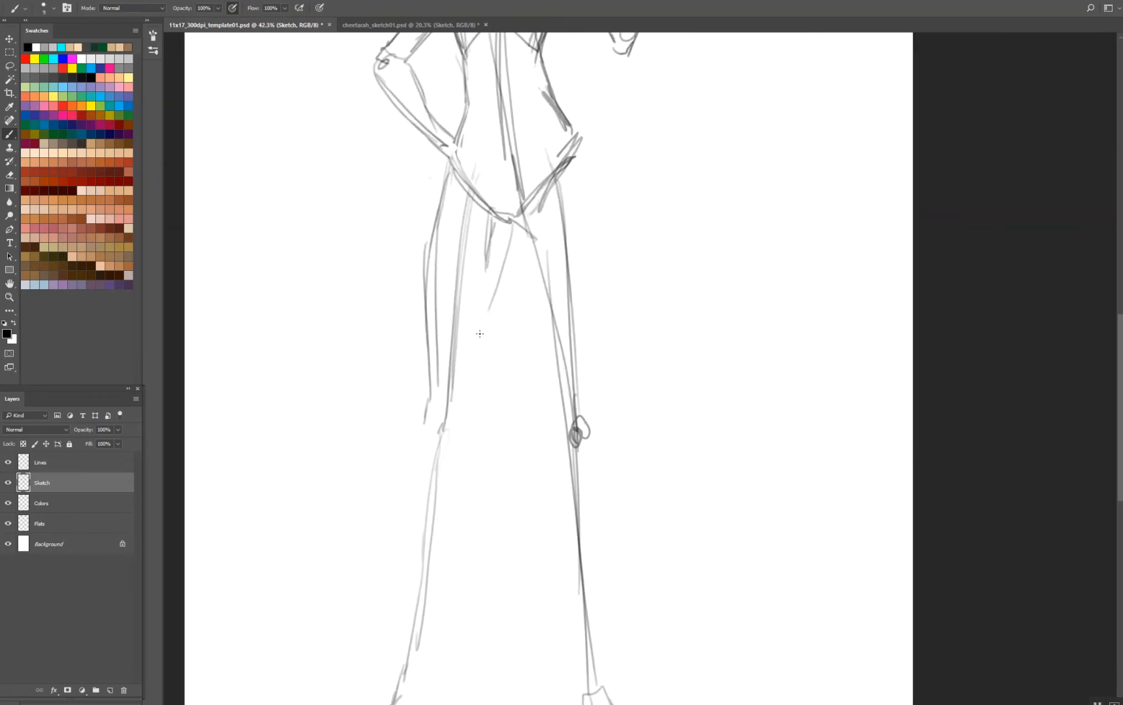
- Firm up the left thigh's inner line and outline, the lower legs and the feet
{"action": "left_click_drag", "start_coordinate": [519, 230], "coordinate": [458, 416]}
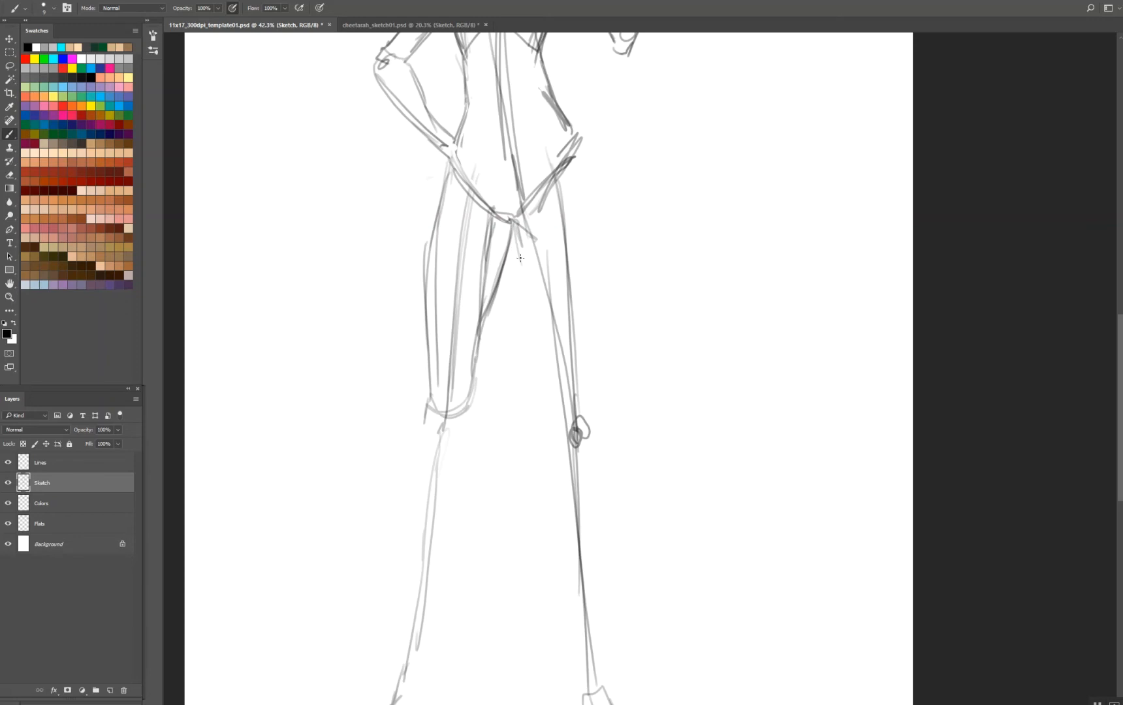
{"action": "left_click_drag", "start_coordinate": [518, 258], "coordinate": [568, 426]}
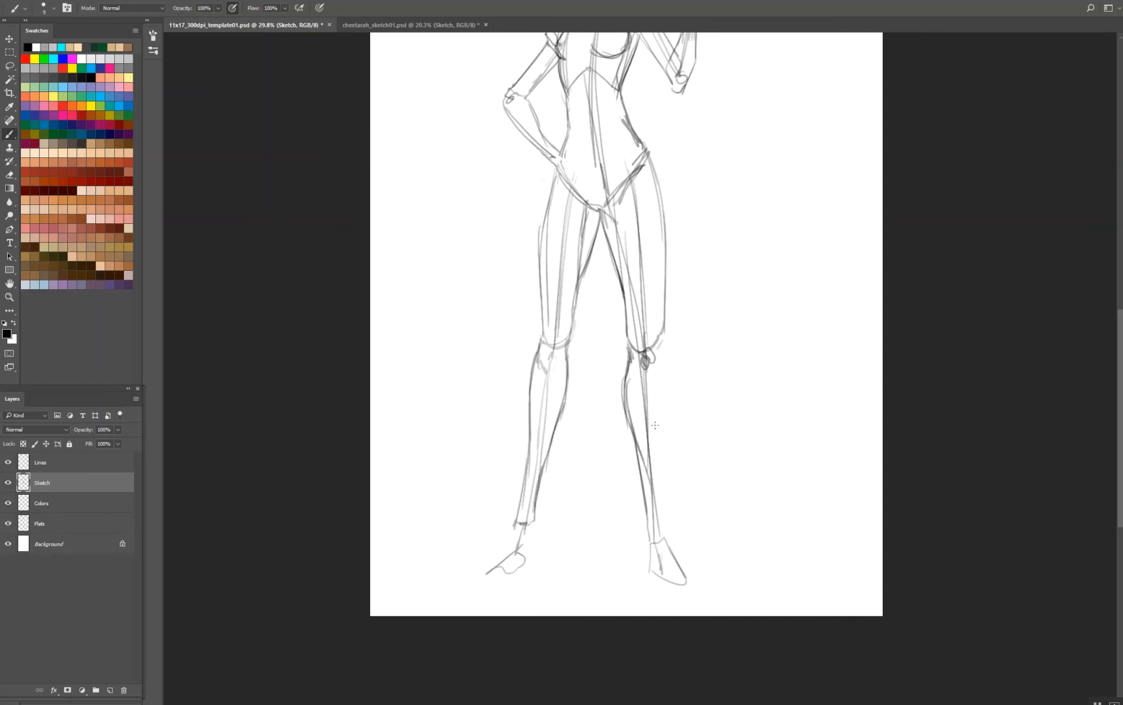
{"action": "left_click_drag", "start_coordinate": [659, 329], "coordinate": [663, 487]}
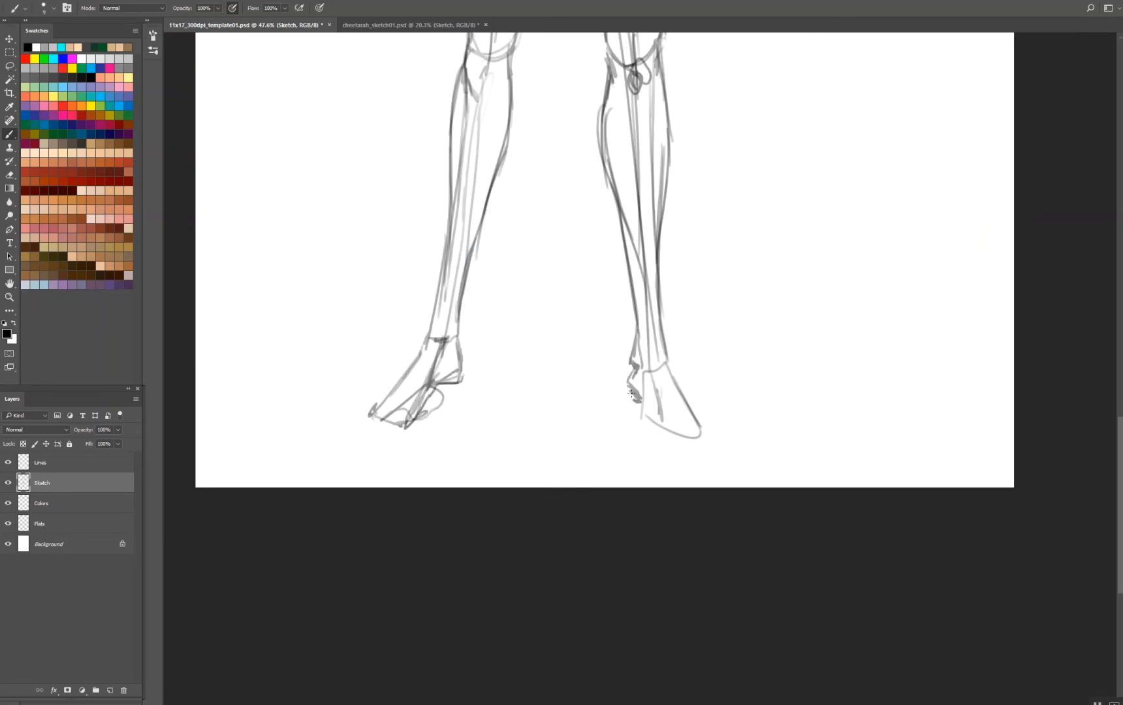
{"action": "left_click_drag", "start_coordinate": [630, 390], "coordinate": [695, 437]}
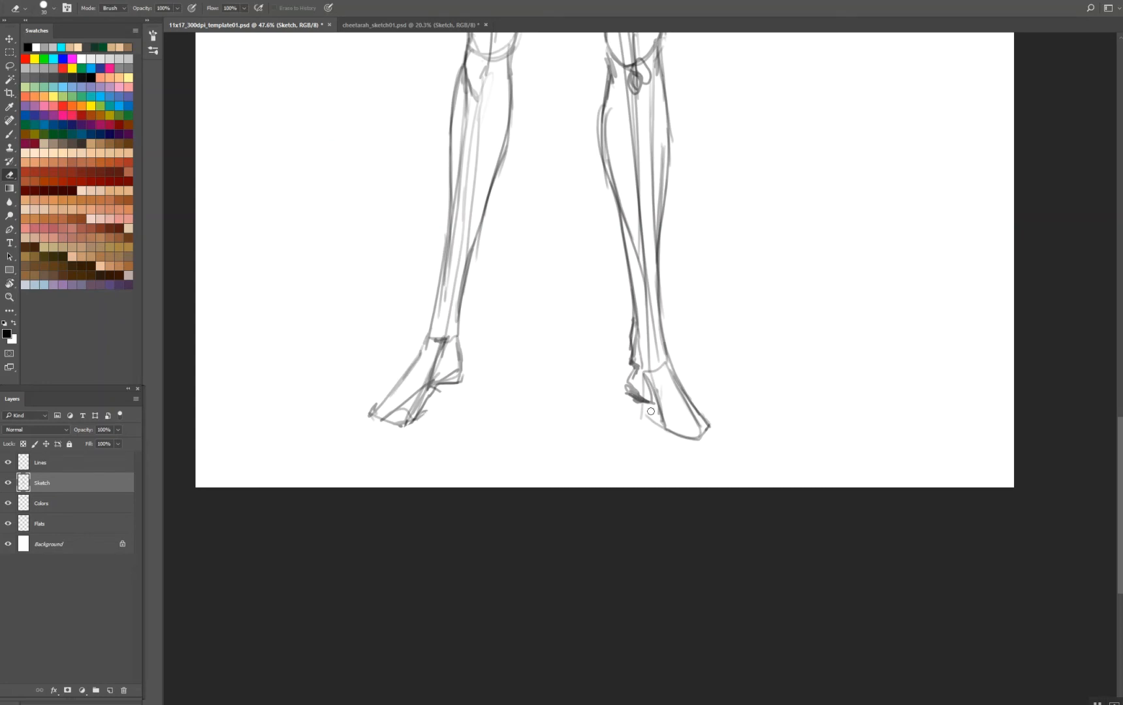
{"action": "key", "text": "ctrl+0"}
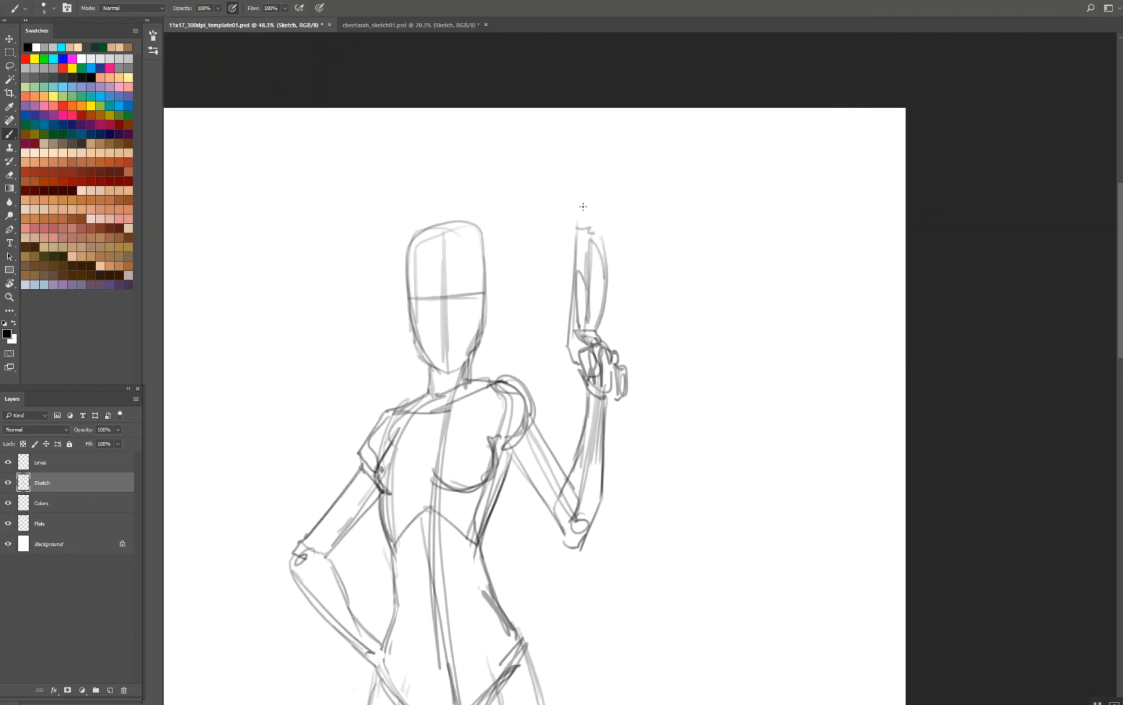
- Extend the gun barrel, then draw the collar, bodysuit seams and hip belt
{"action": "left_click_drag", "start_coordinate": [582, 208], "coordinate": [579, 154]}
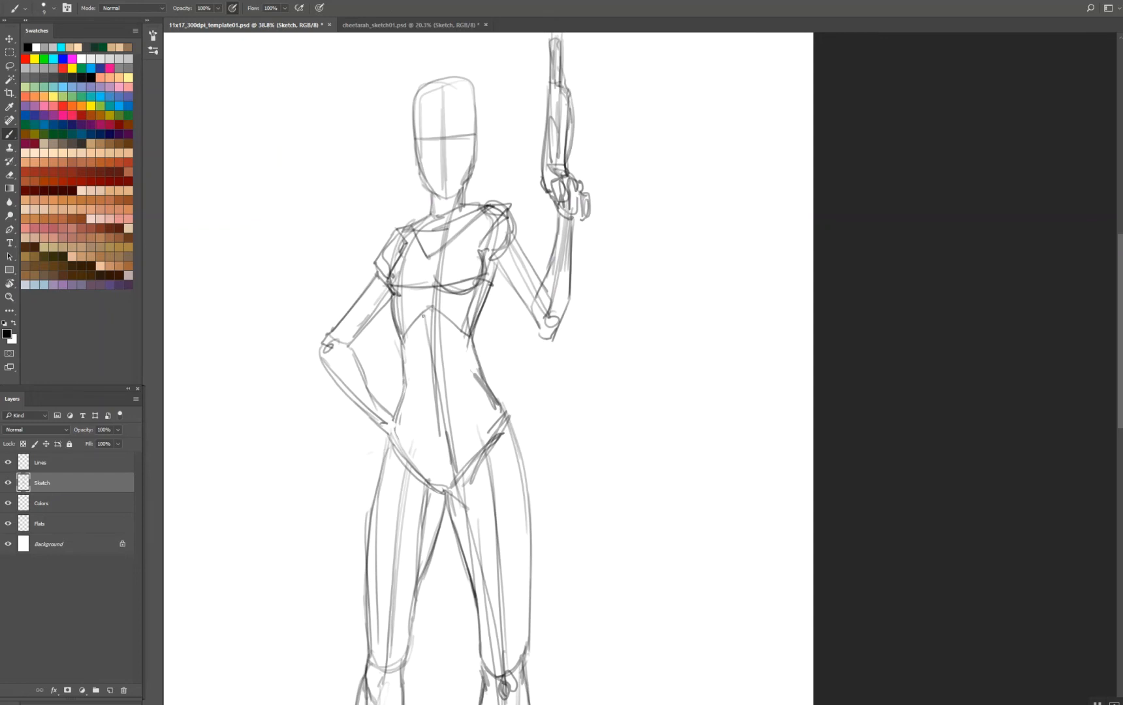
{"action": "left_click_drag", "start_coordinate": [423, 316], "coordinate": [455, 461]}
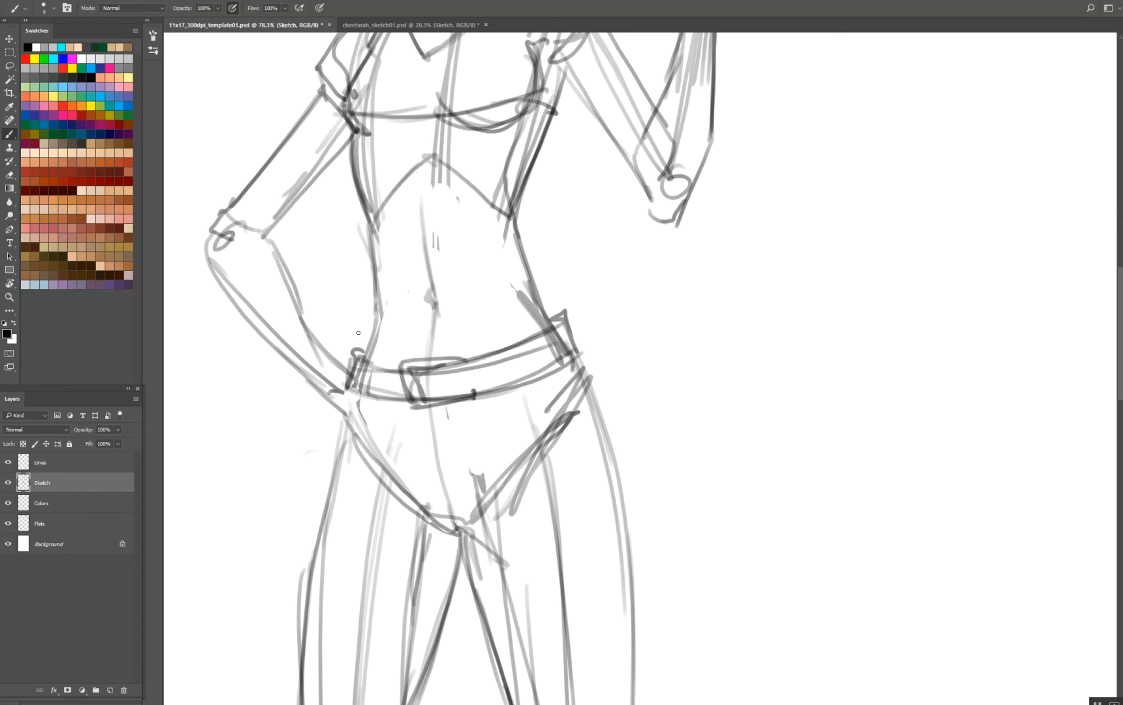
{"action": "left_click_drag", "start_coordinate": [347, 391], "coordinate": [351, 541]}
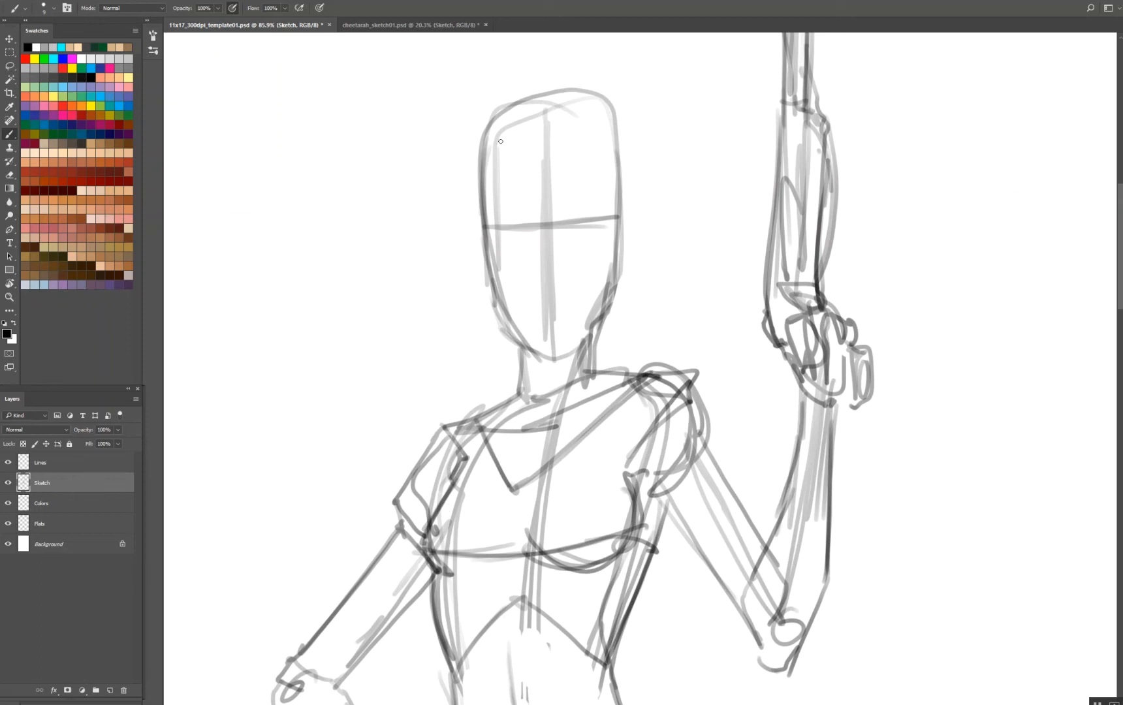
- Sketch long hair around the head, then re-stroke the hand-on-hip arm outline
{"action": "left_click_drag", "start_coordinate": [502, 143], "coordinate": [542, 369]}
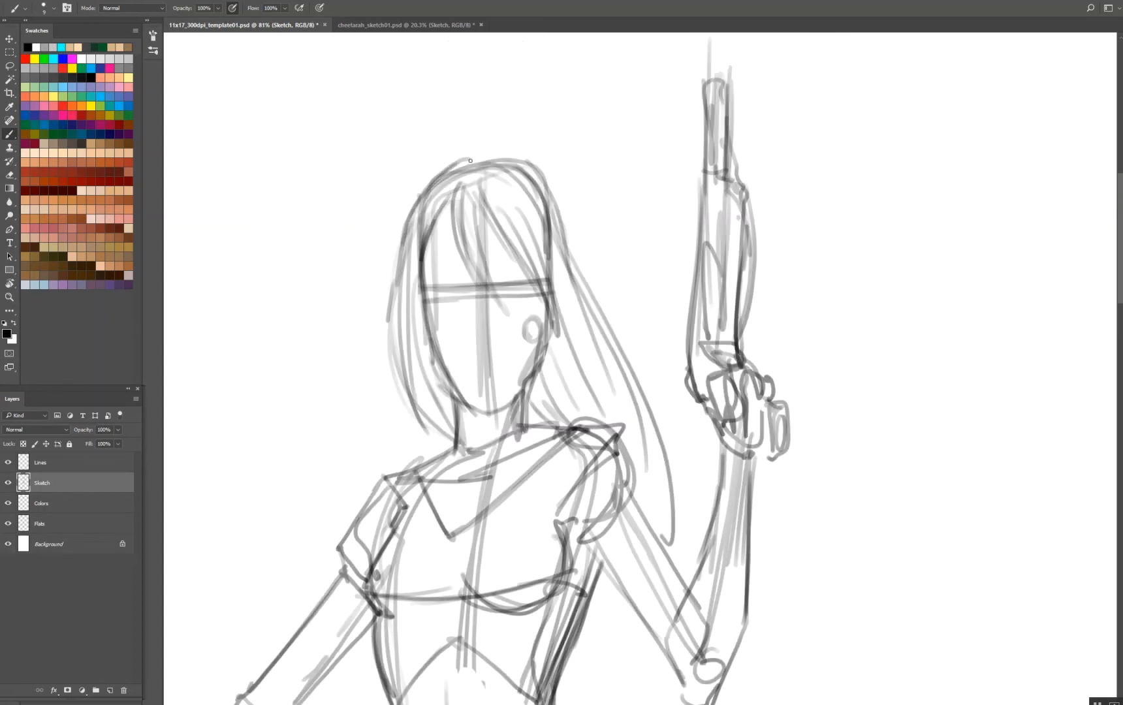
{"action": "scroll", "scroll_direction": "down", "scroll_amount": 3}
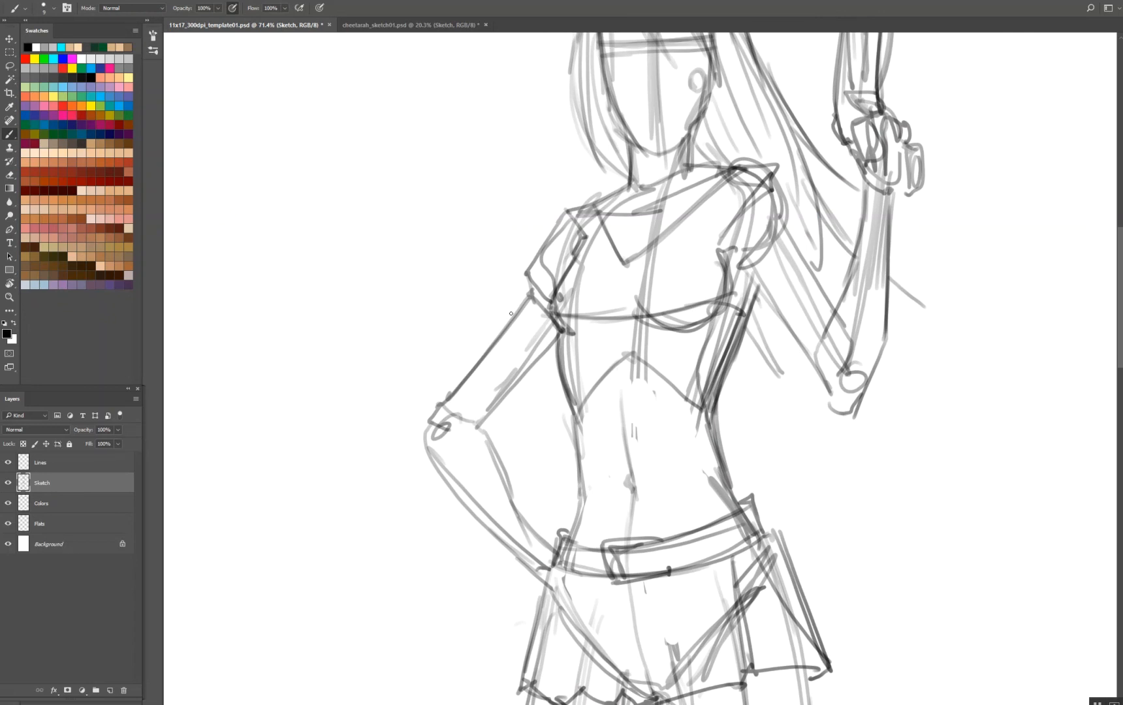
{"action": "left_click_drag", "start_coordinate": [512, 294], "coordinate": [554, 544]}
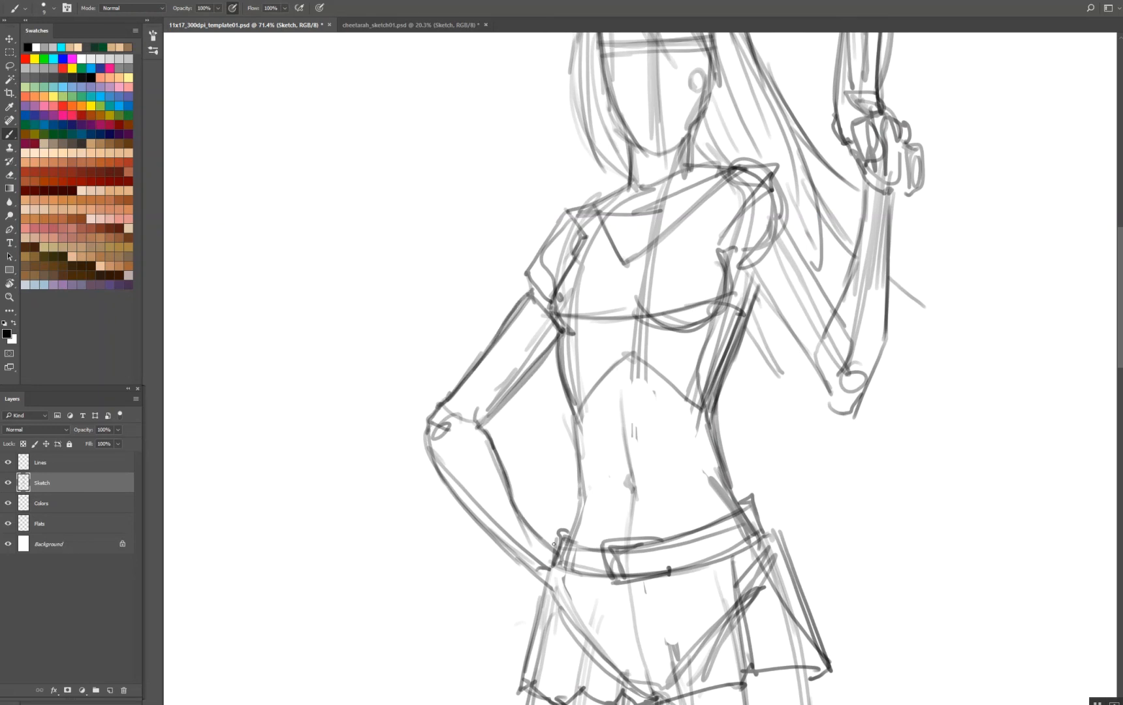